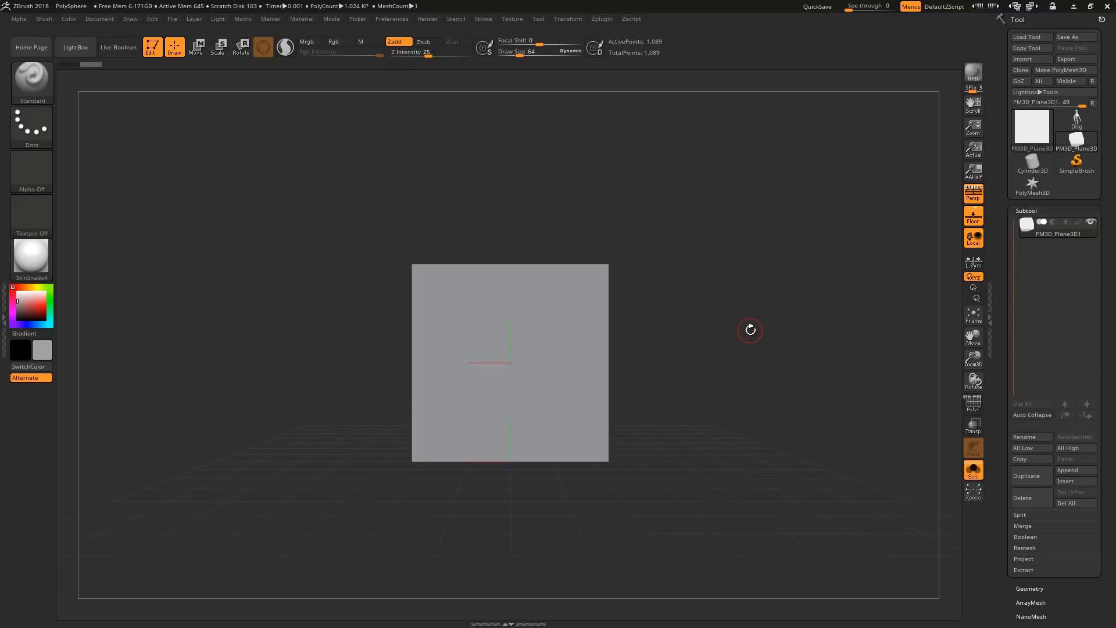
Dock the Zplugin menu in the right tray and expand Text 3D & Vector Shapes.
{"action": "left_click", "coordinate": [601, 19]}
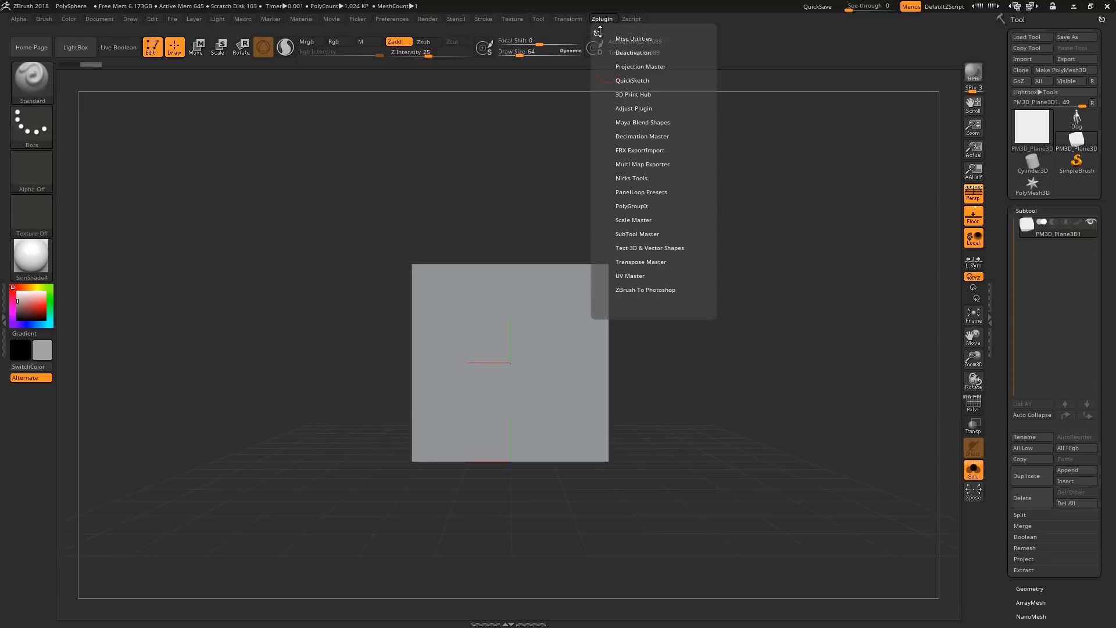
{"action": "left_click", "coordinate": [601, 19]}
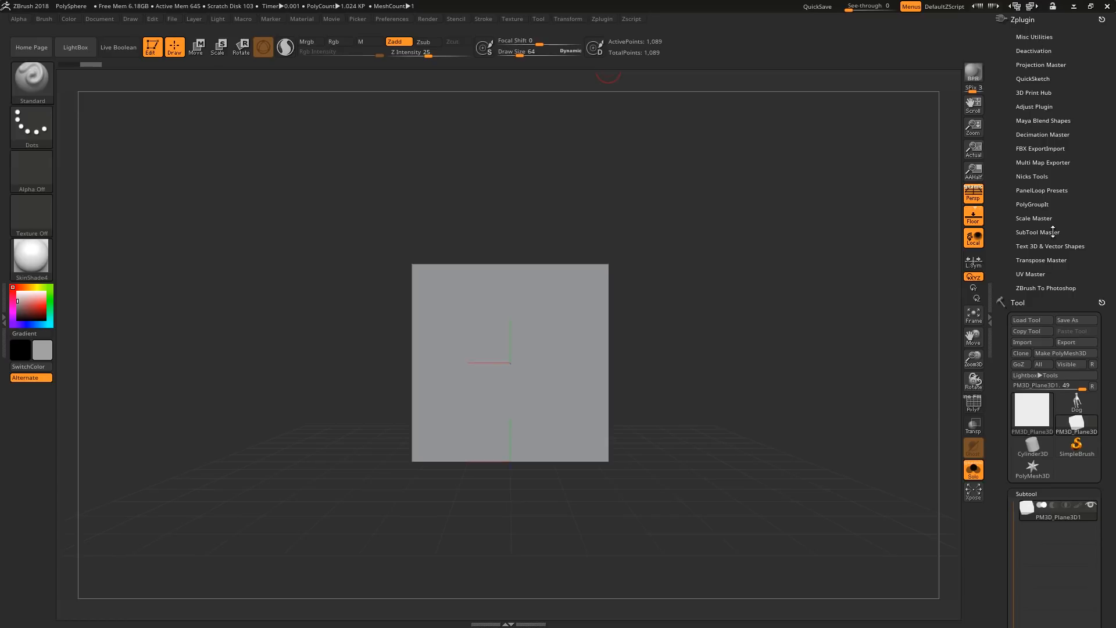
{"action": "left_click", "coordinate": [1050, 247]}
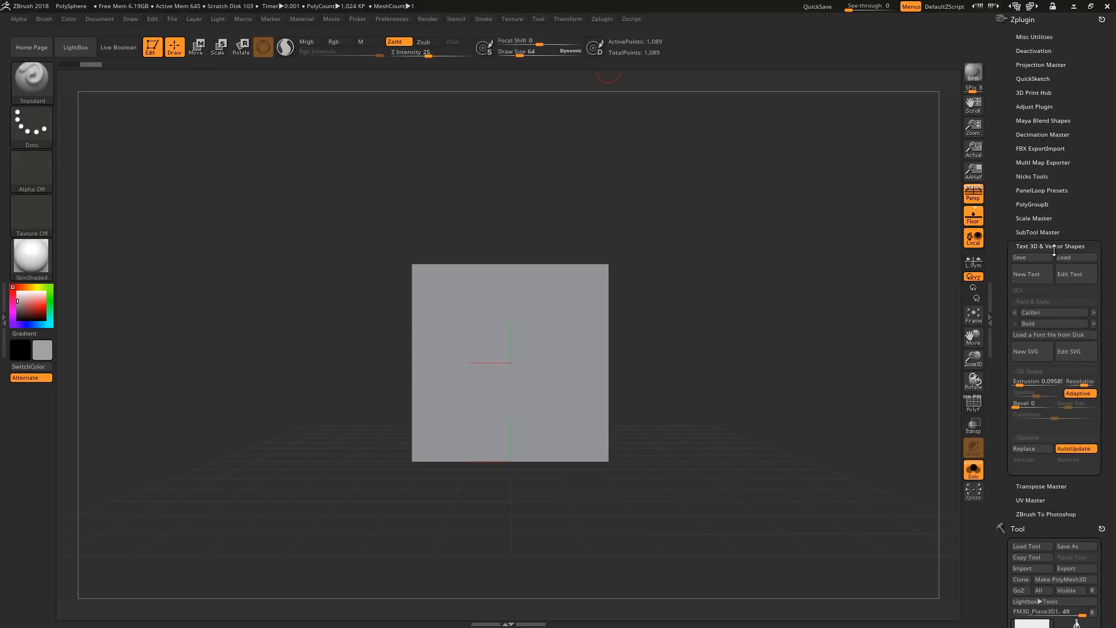
{"action": "mouse_move", "coordinate": [1027, 274]}
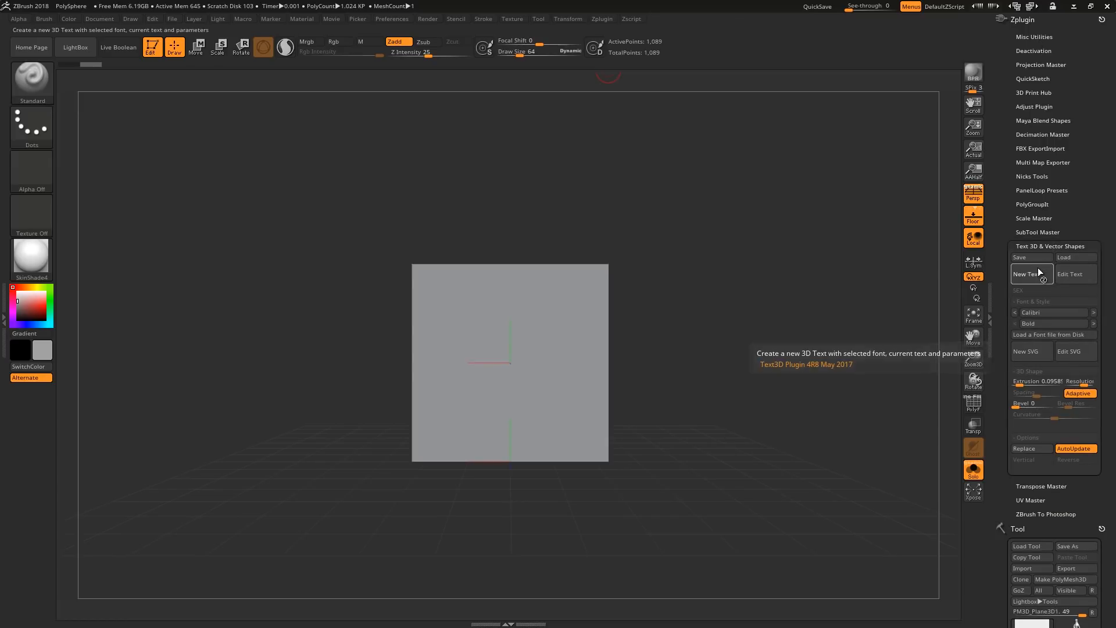
Create the SEX 3D text and cycle through Calisto MT, Castellar and Century Schoolbook fonts.
{"action": "left_click", "coordinate": [1026, 273]}
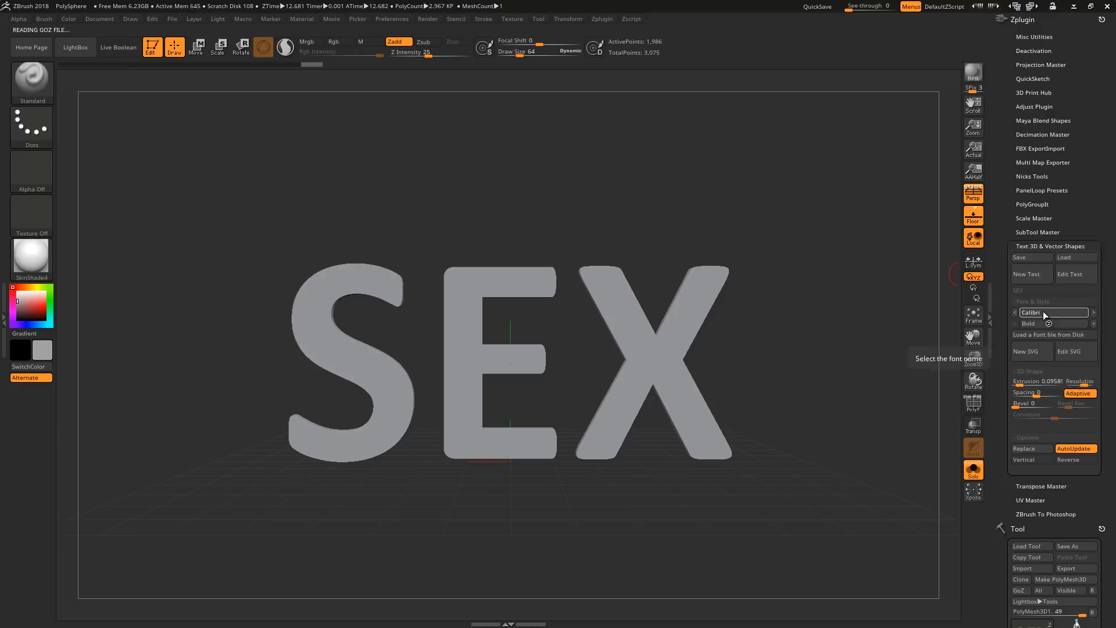
{"action": "left_click", "coordinate": [1094, 312]}
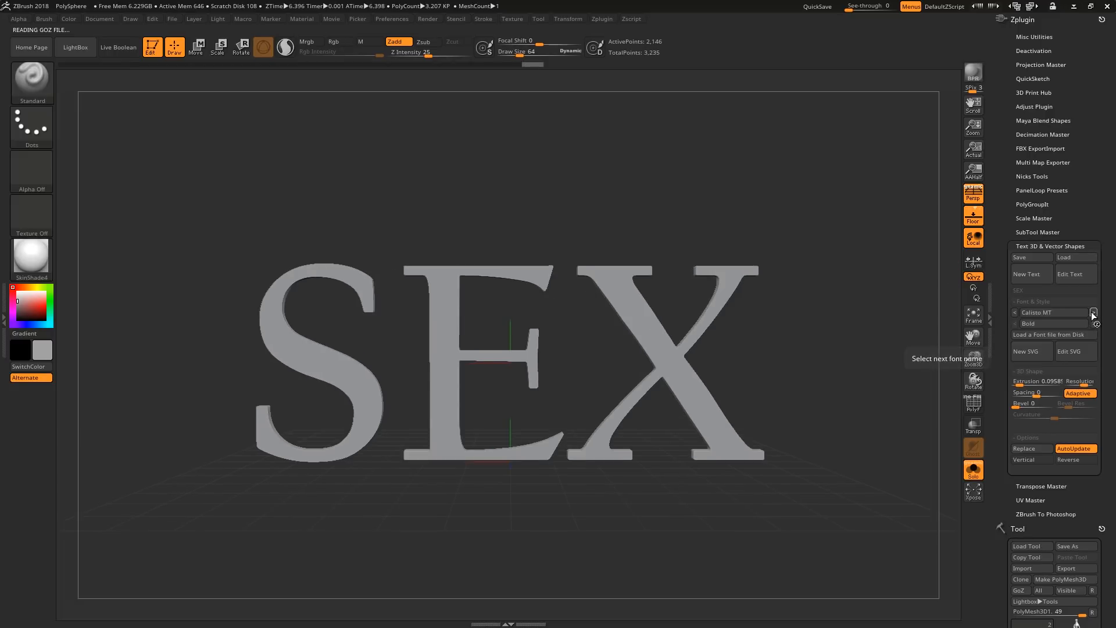
{"action": "left_click", "coordinate": [1094, 312]}
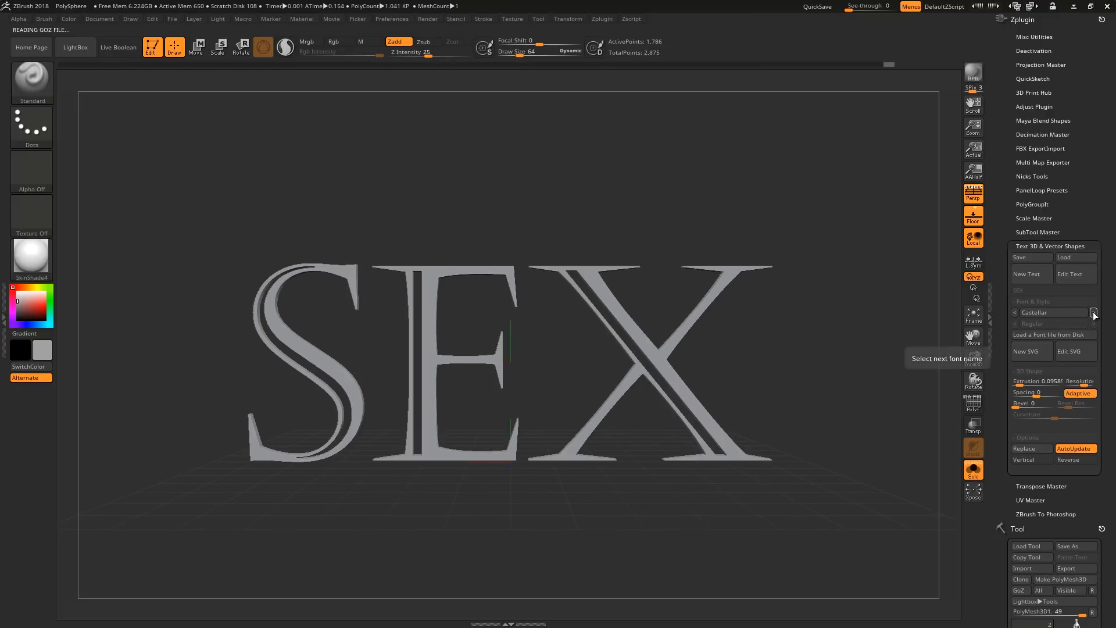
{"action": "left_click", "coordinate": [1094, 313]}
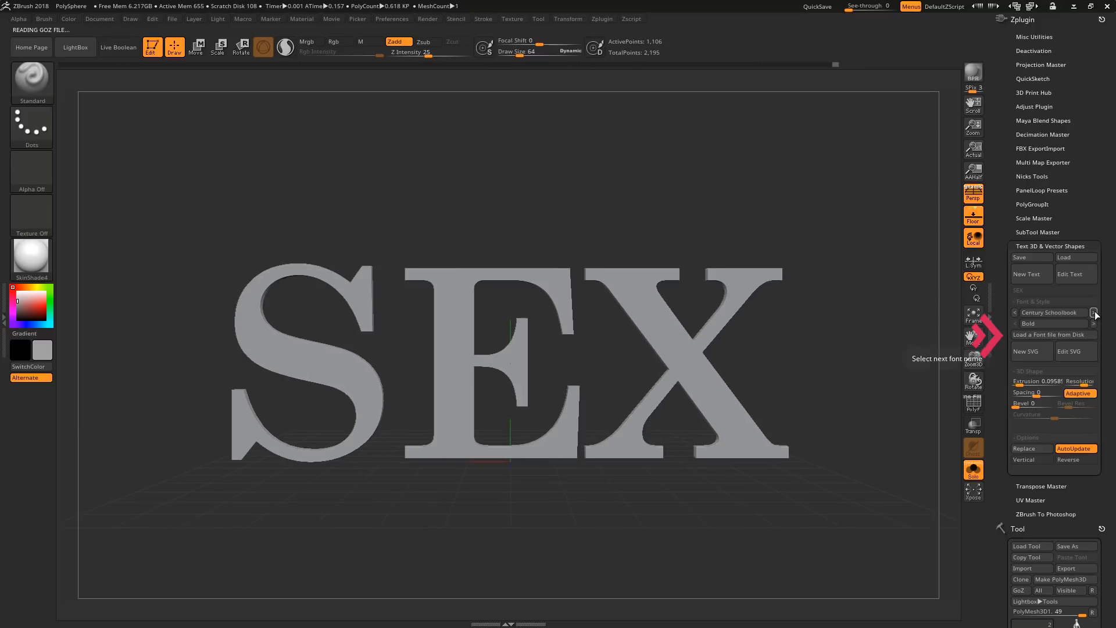
{"action": "left_click", "coordinate": [1094, 313]}
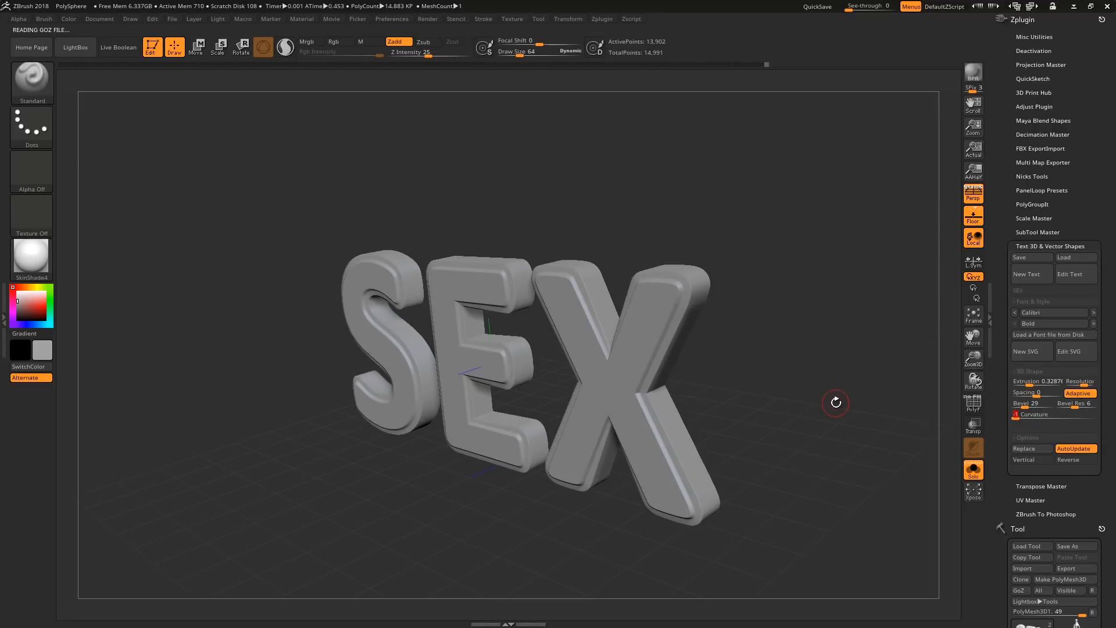
Turn on Vertical so the SEX letters stack one above another.
{"action": "left_click", "coordinate": [1030, 459]}
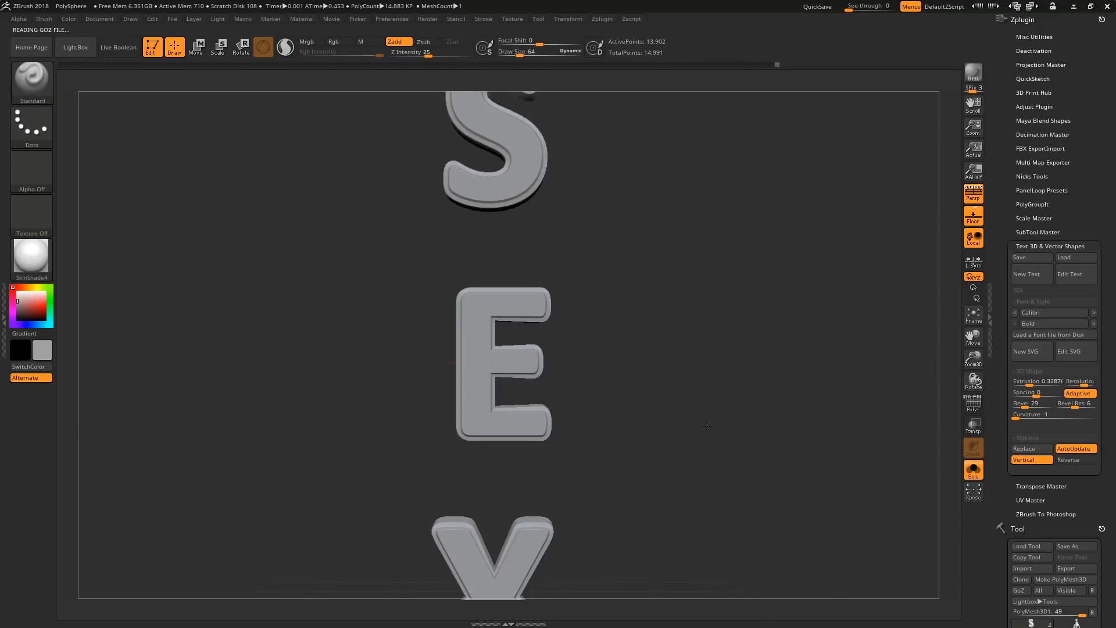
Try Reverse letter order, then switch off Vertical and Reverse for a horizontal row.
{"action": "left_click", "coordinate": [1043, 460]}
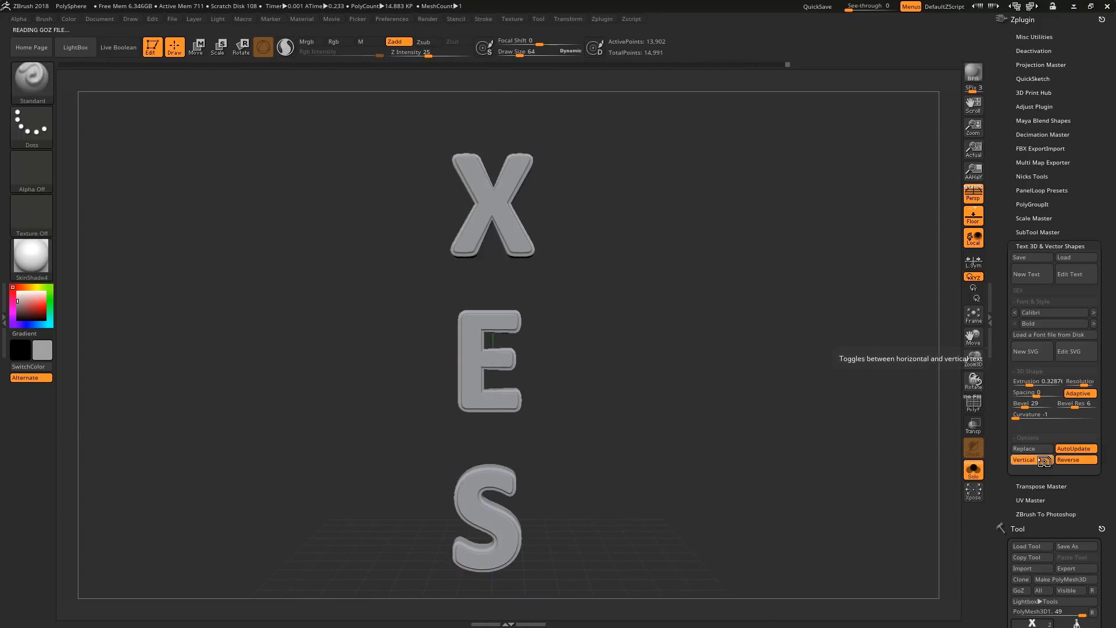
{"action": "left_click", "coordinate": [1023, 459]}
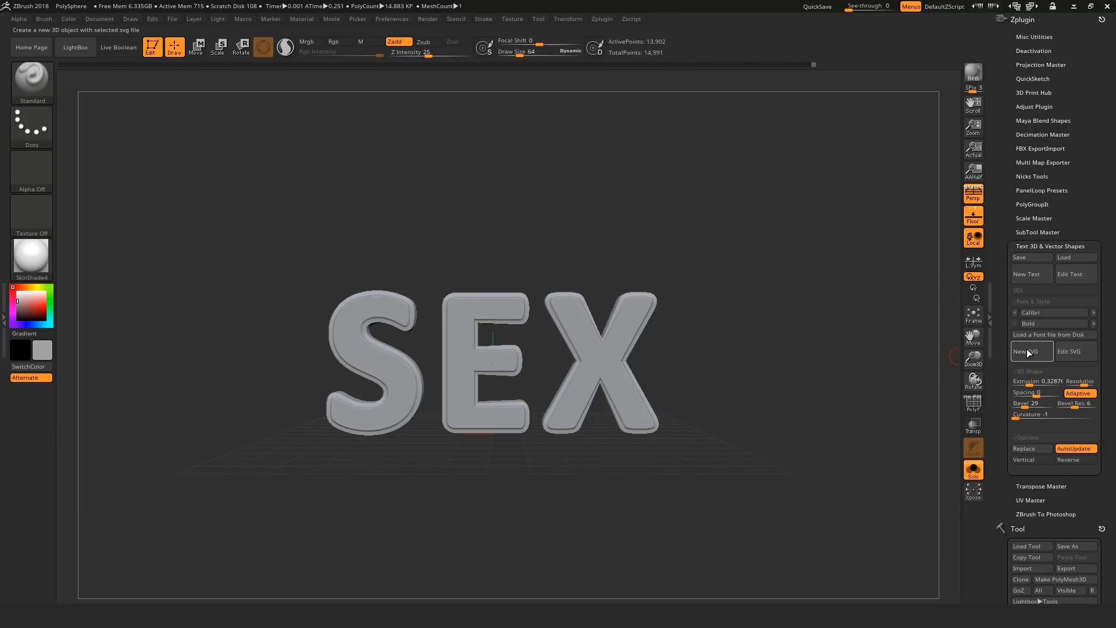
Load Fairy-Relaxing-On-The-Crescent-Moon.svg as a new SVG 3D shape.
{"action": "left_click", "coordinate": [1029, 351]}
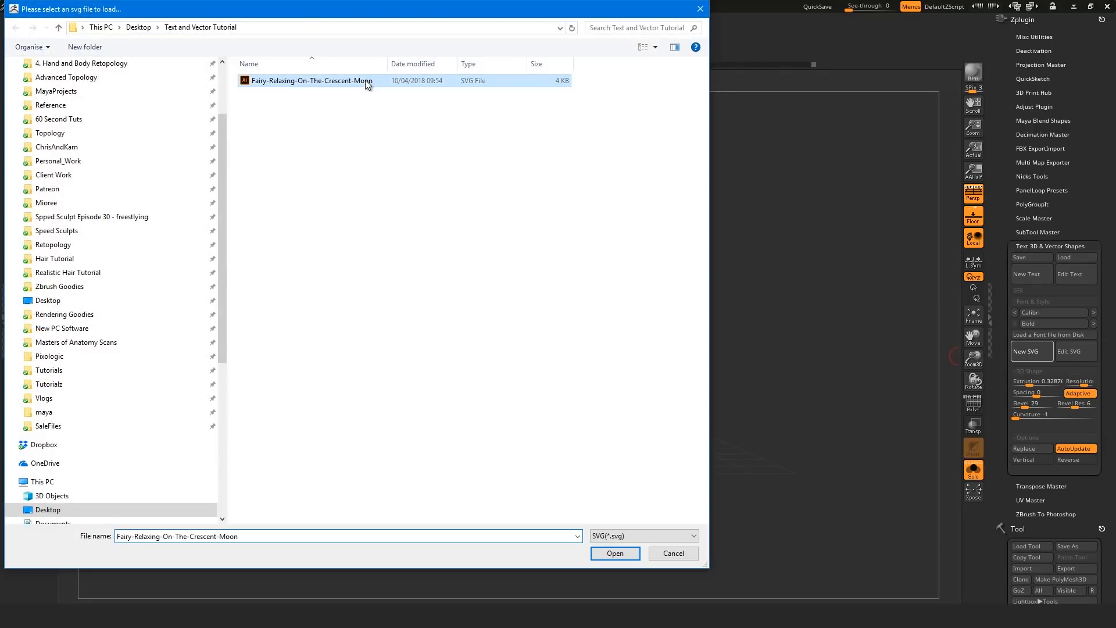
{"action": "left_click", "coordinate": [613, 553]}
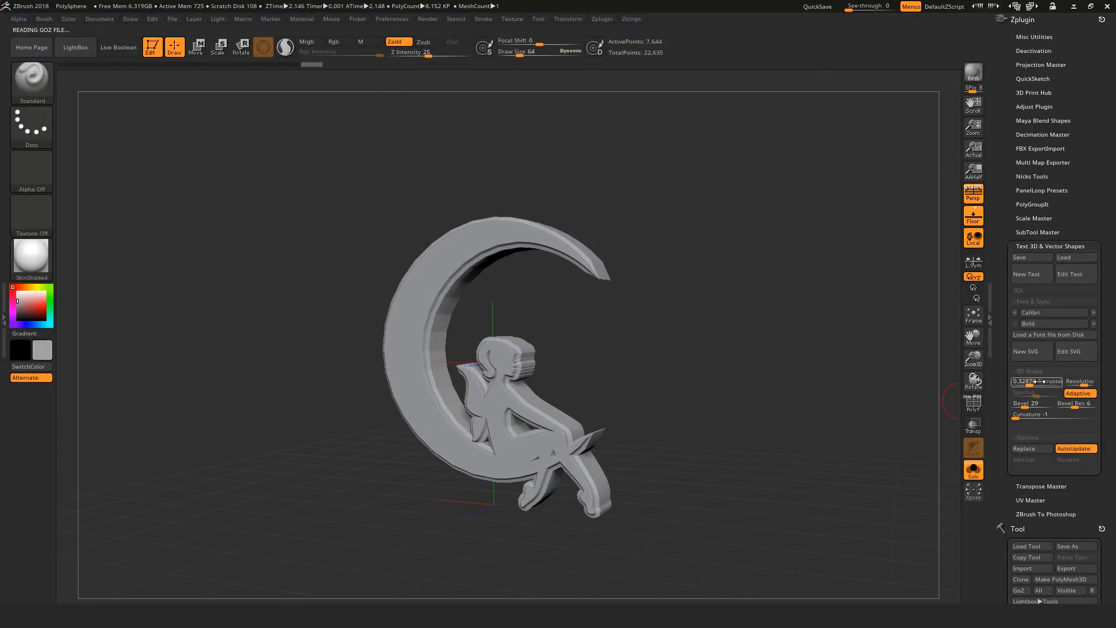